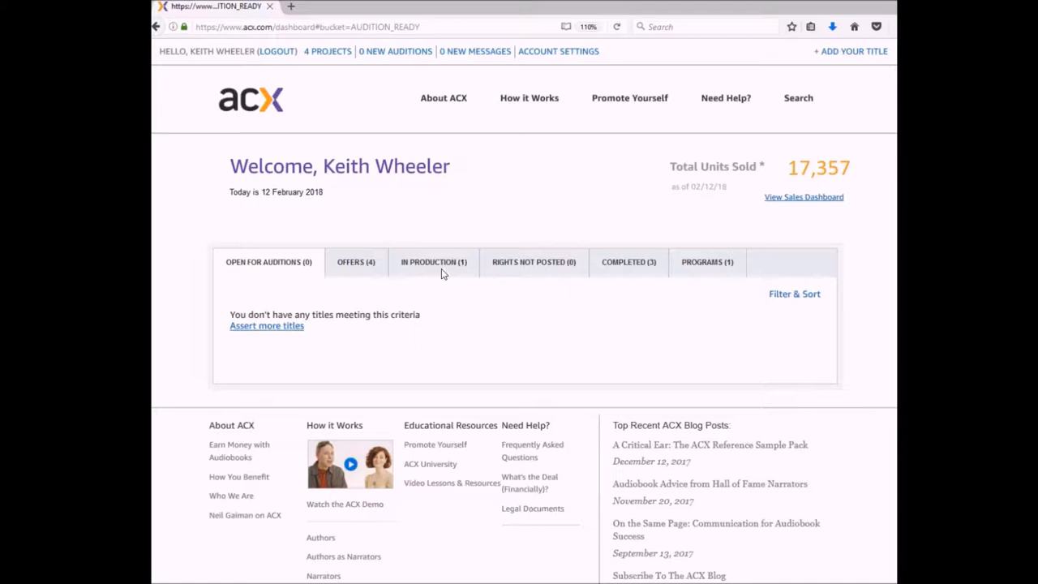
Switch the dashboard to the In Production (1) tab to list Please Don't Beg!
click(433, 261)
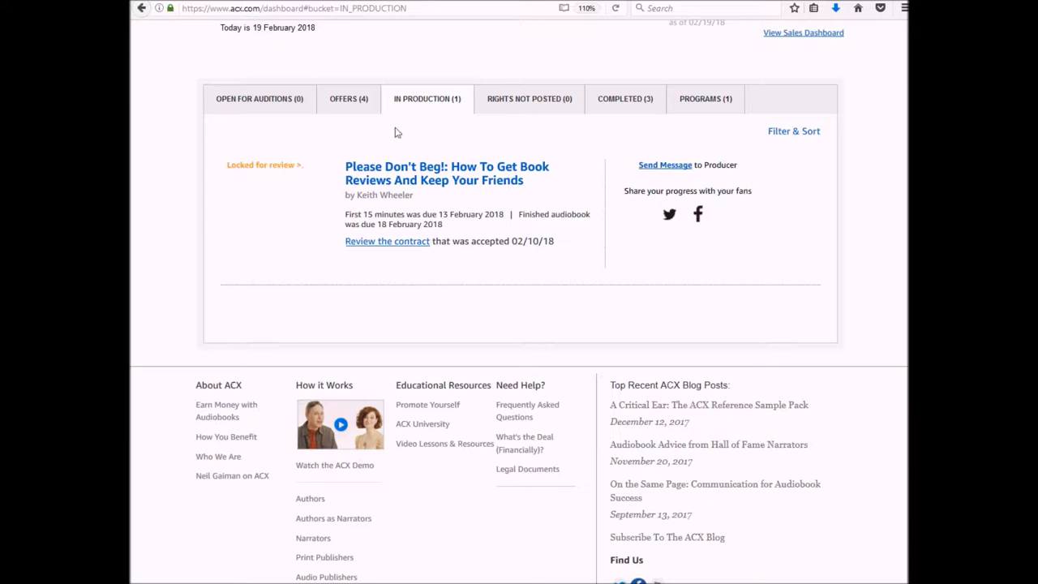
Open Please Don't Beg!'s title page and scroll through its 57-minute chapter track list.
click(446, 172)
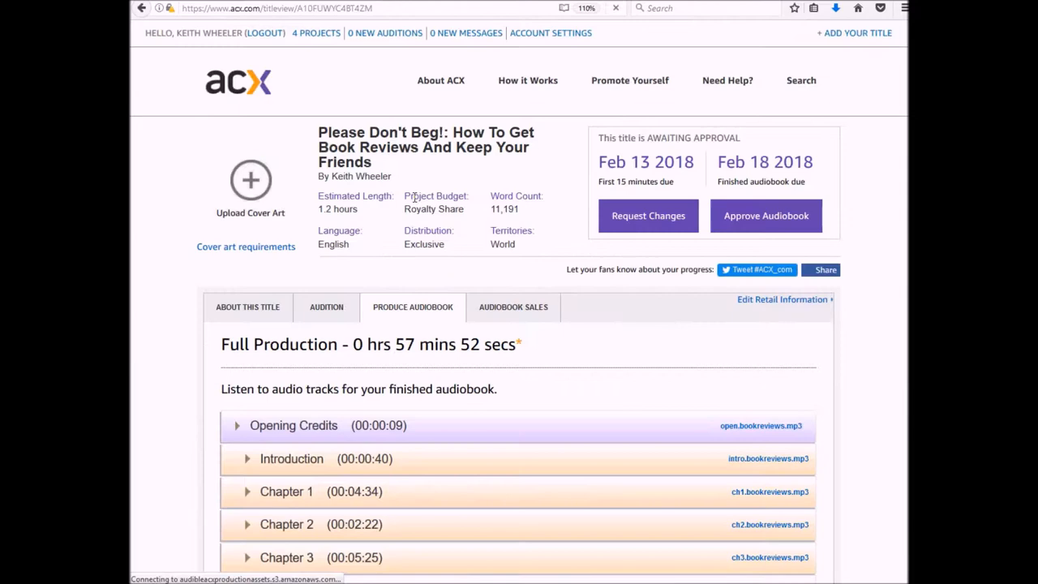
scroll(down, 3)
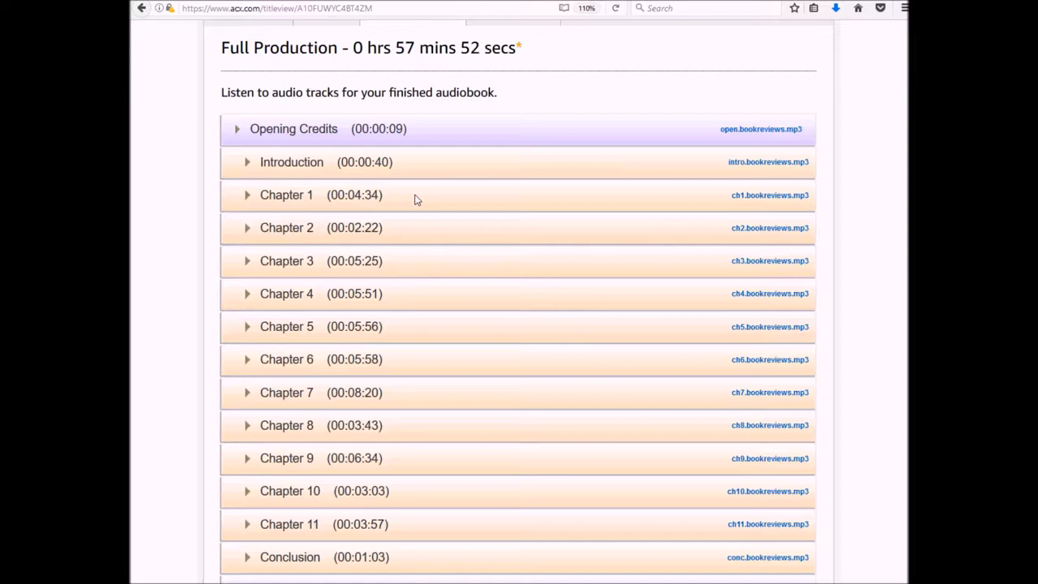
scroll(down, 3)
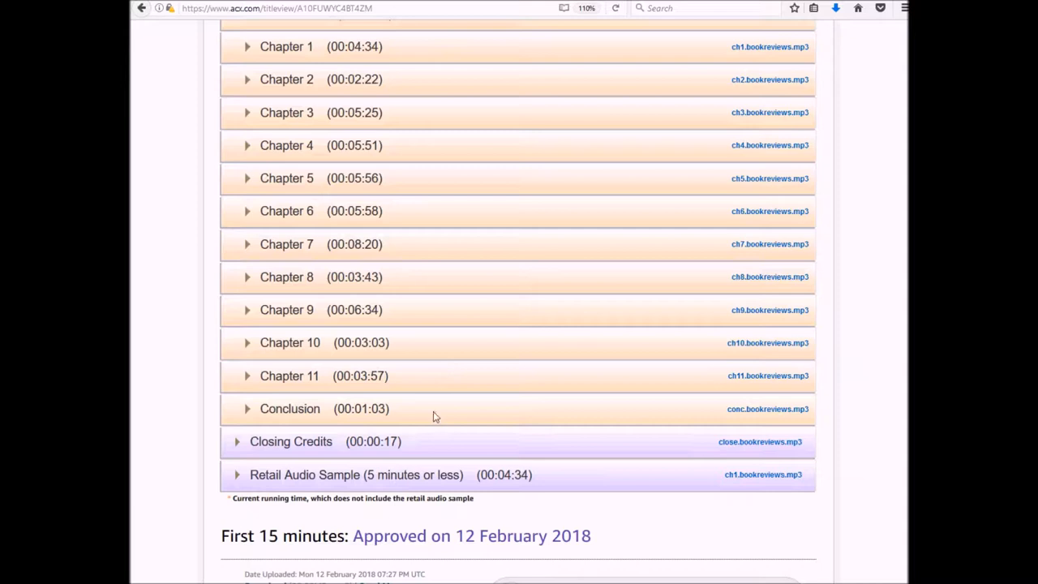
scroll(down, 3)
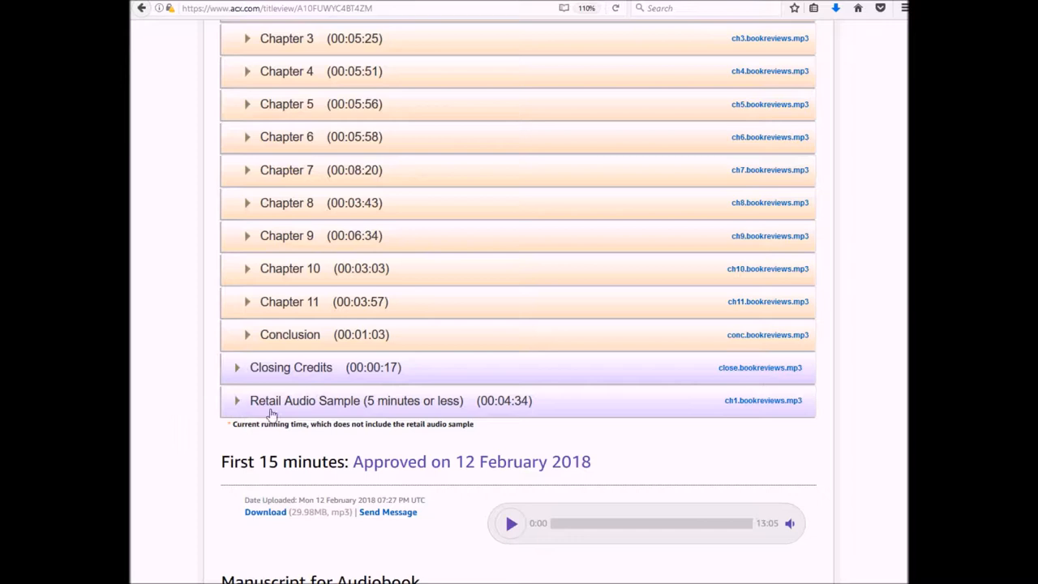
mouse_move(474, 413)
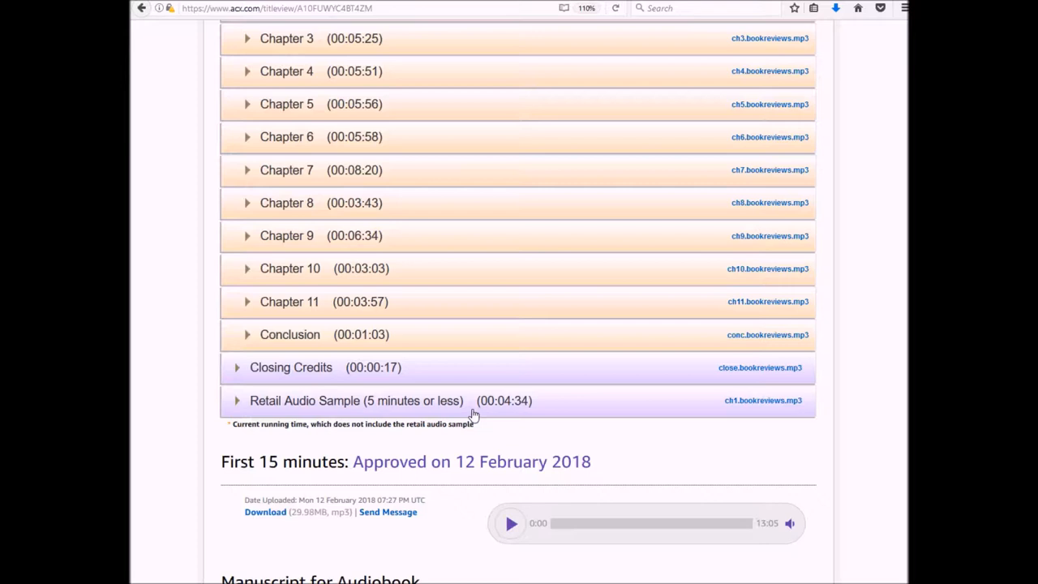
scroll(down, 3)
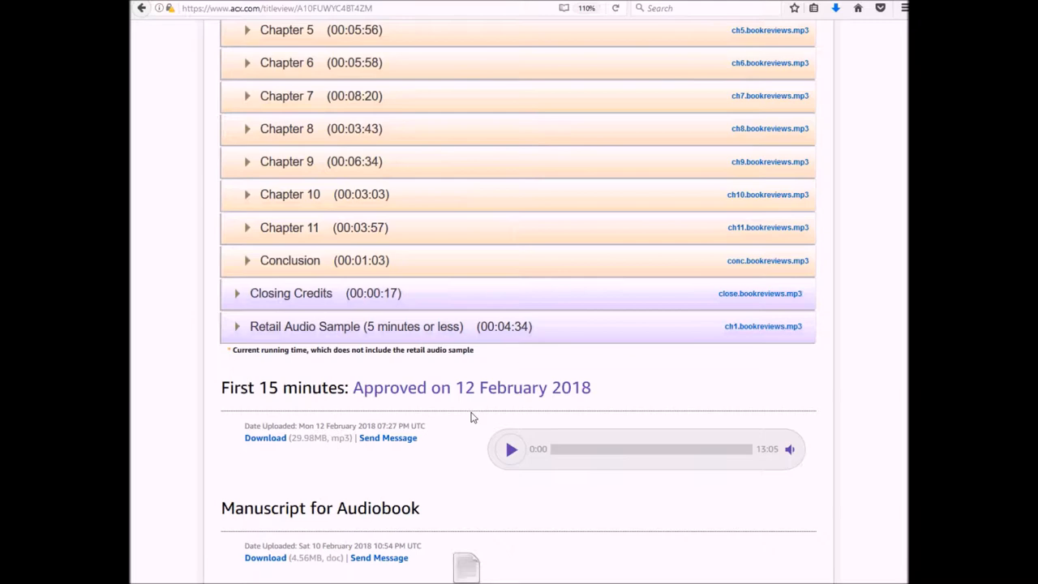
scroll(up, 3)
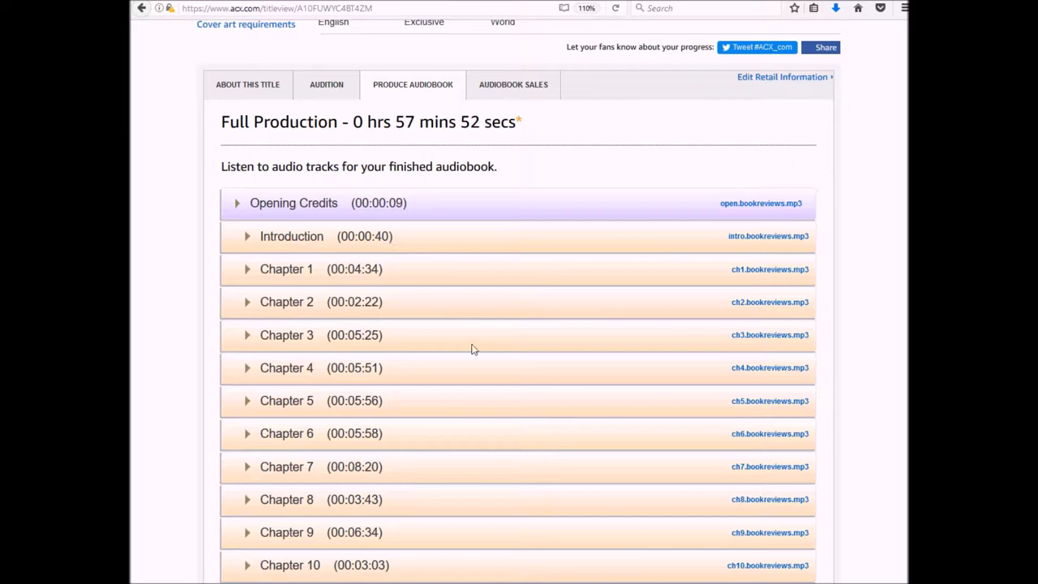
mouse_move(388, 207)
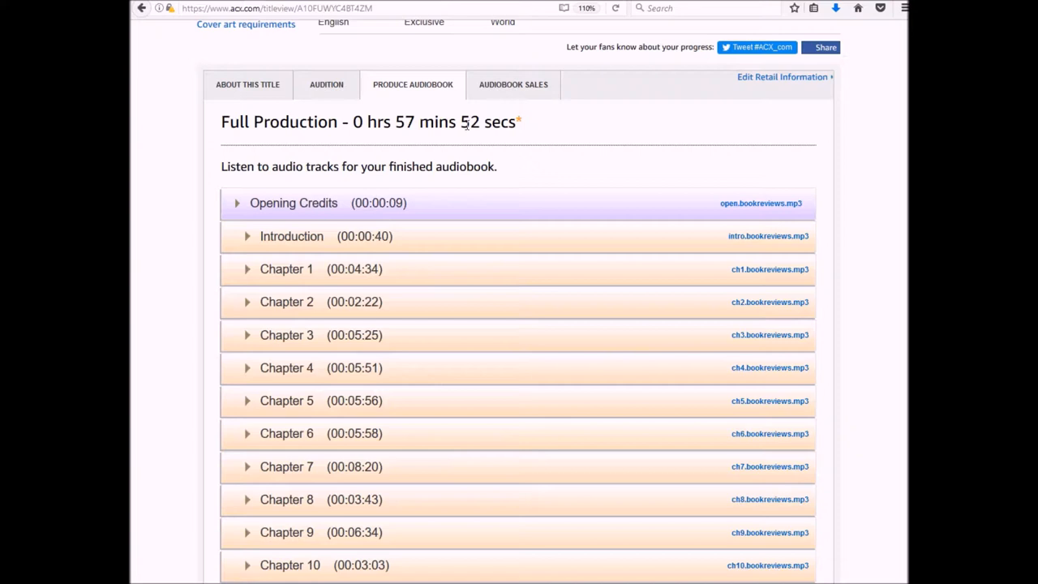
mouse_move(614, 125)
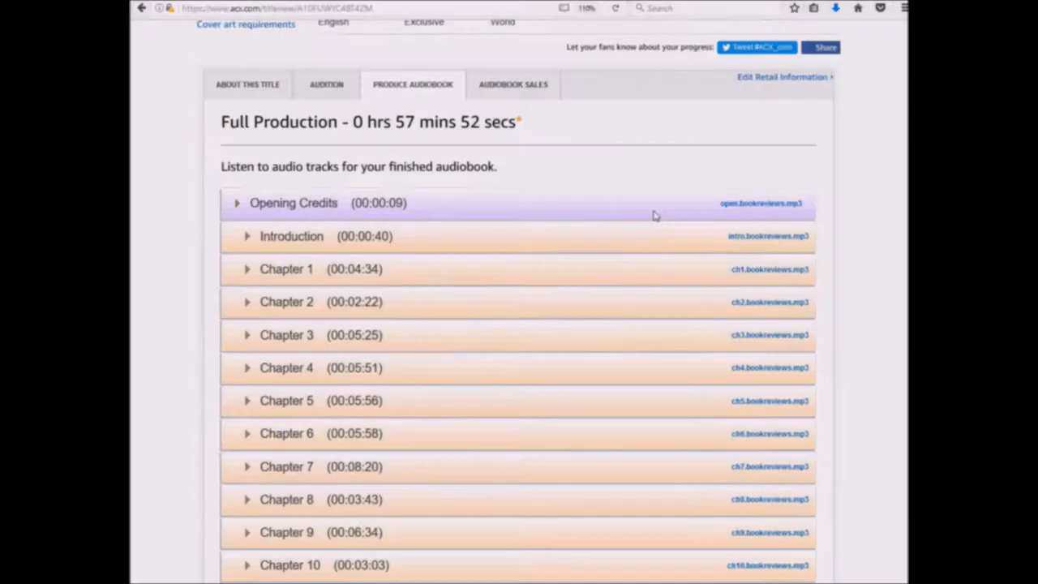
Scroll the refreshed track list to find the new 5:16 retail sample and Chapter 10.
scroll(up, 3)
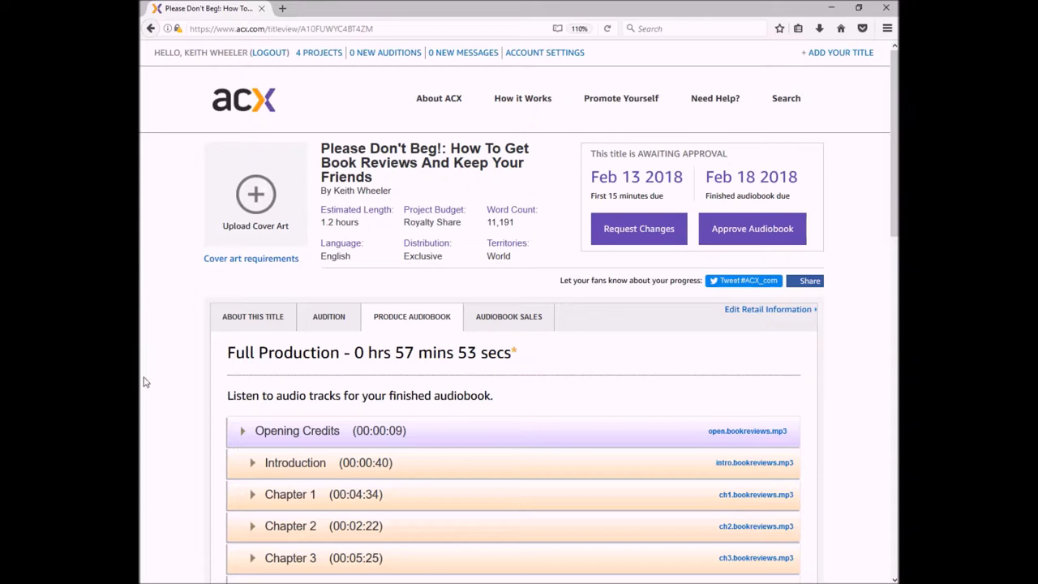
scroll(down, 3)
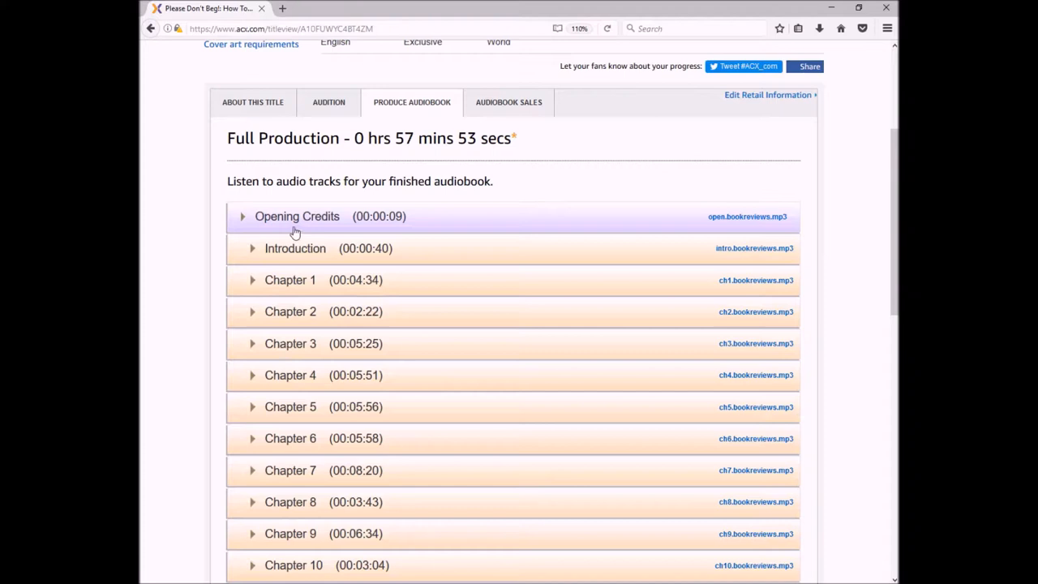
scroll(down, 3)
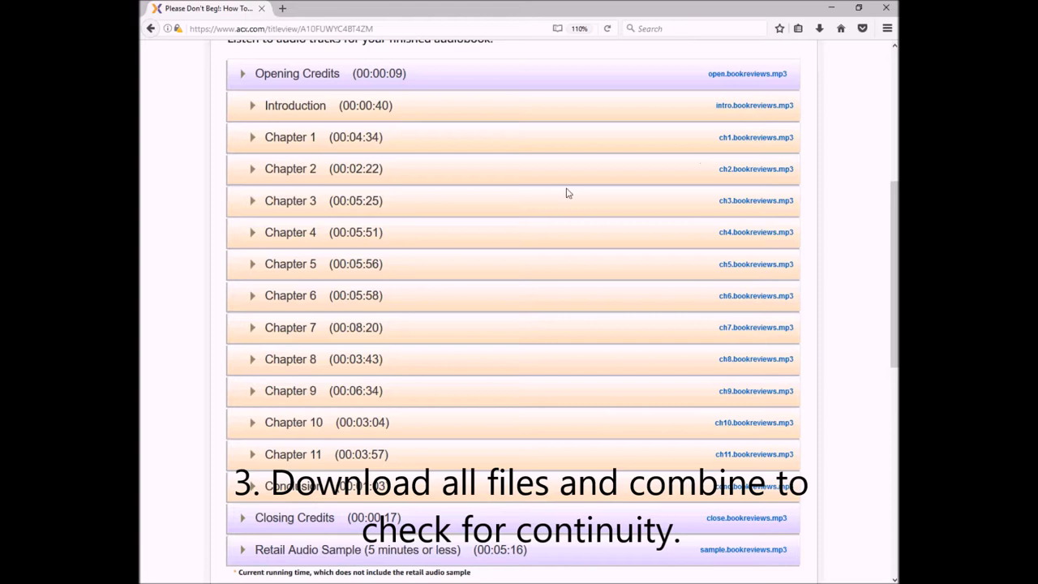
click(295, 105)
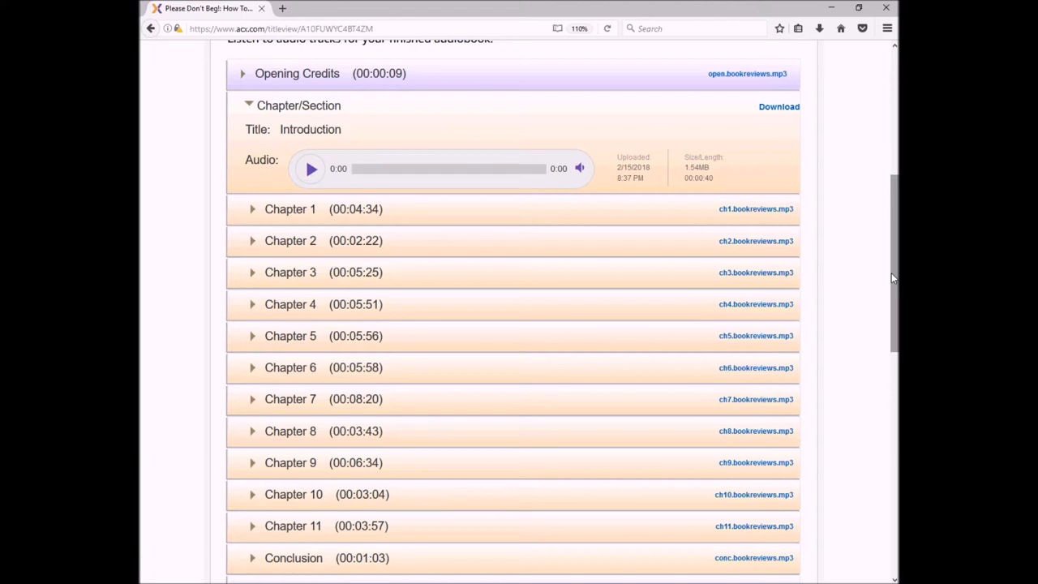
click(248, 105)
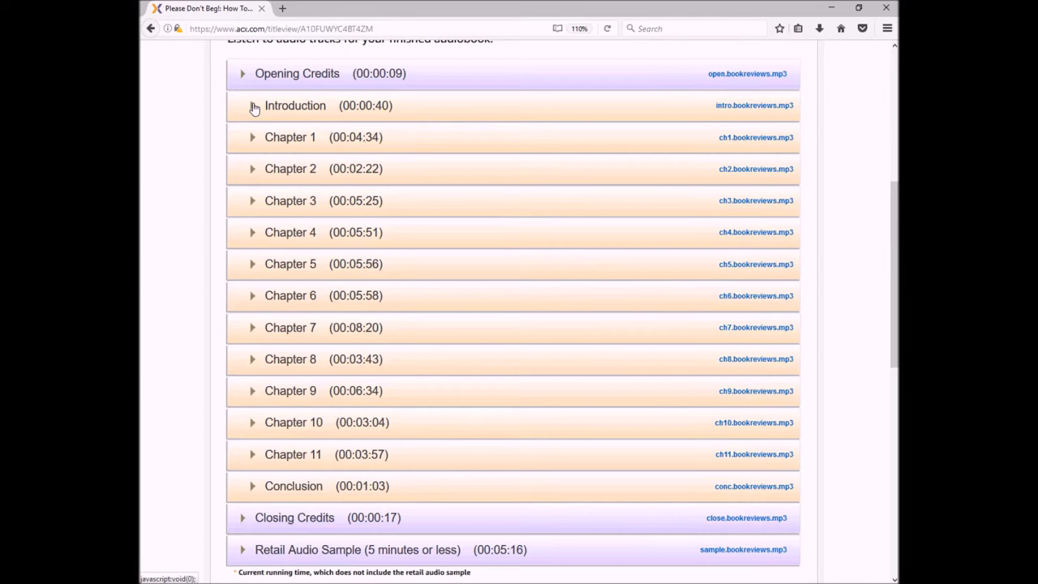
scroll(up, 3)
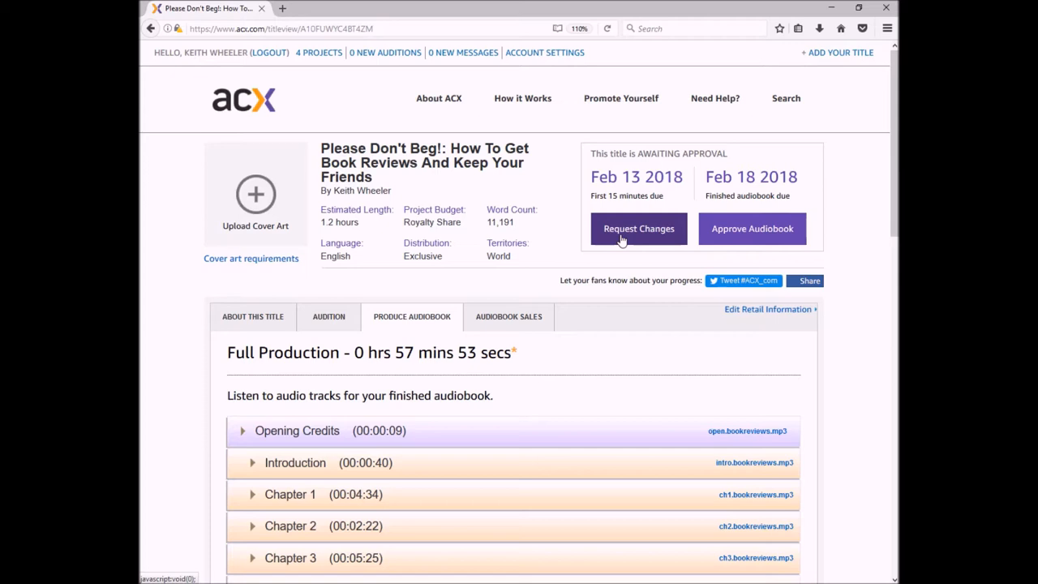
mouse_move(661, 254)
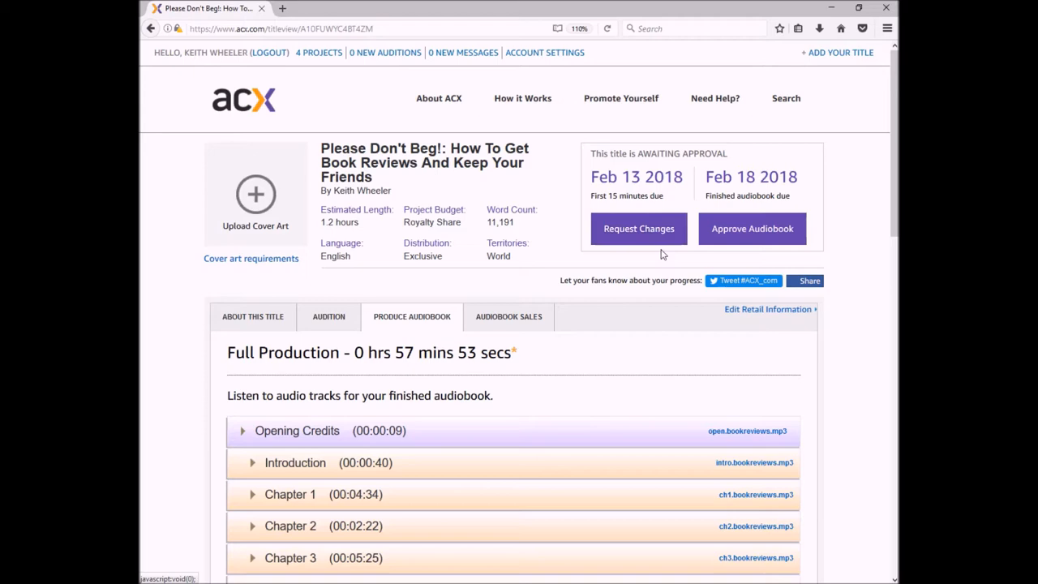
scroll(down, 3)
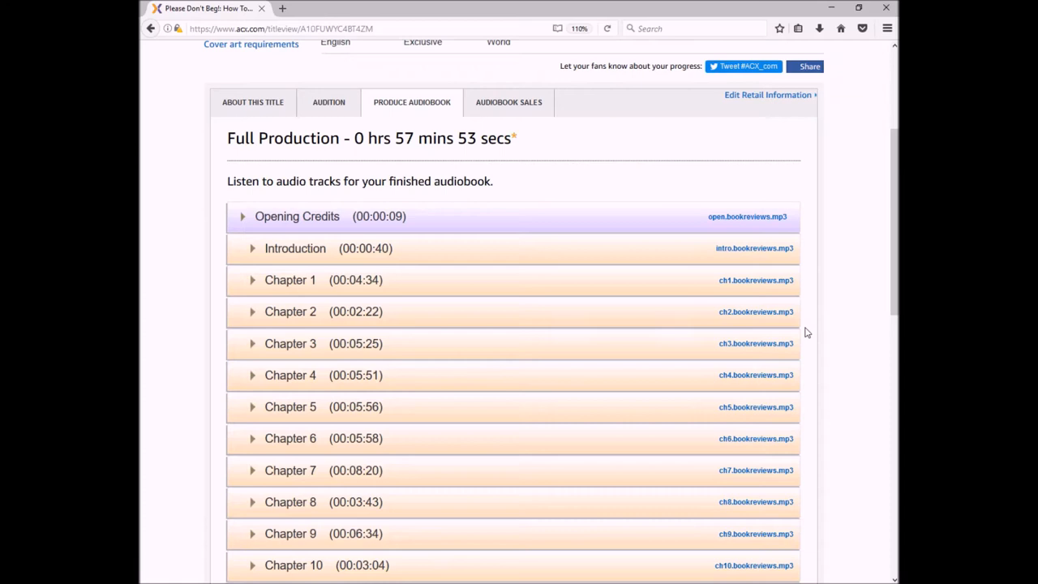